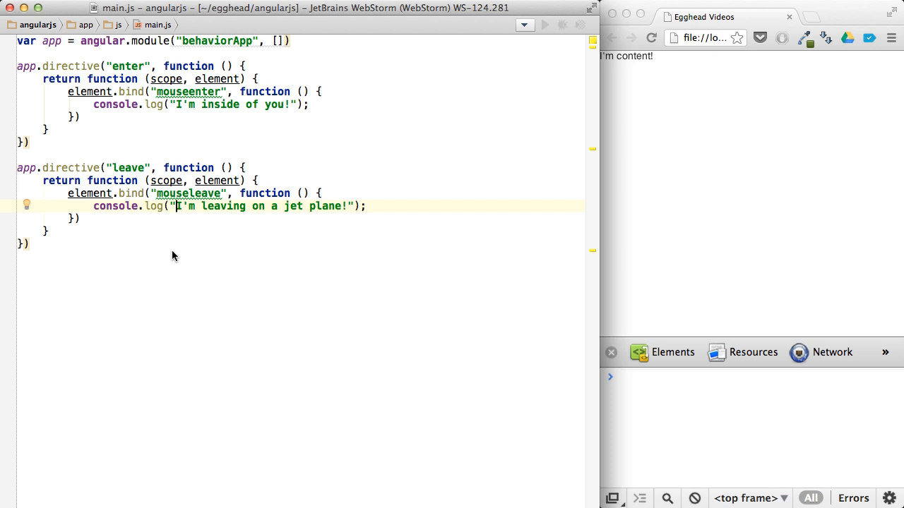
mouse_move(229, 115)
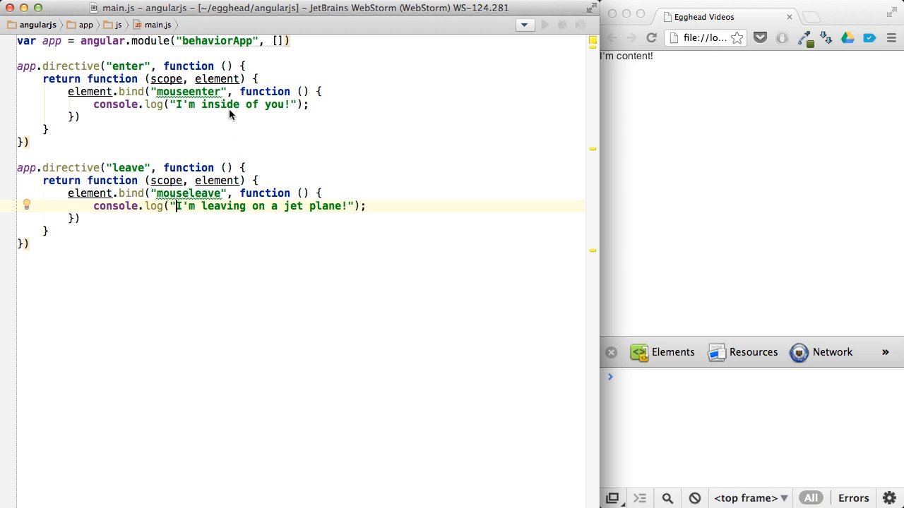
mouse_move(95, 107)
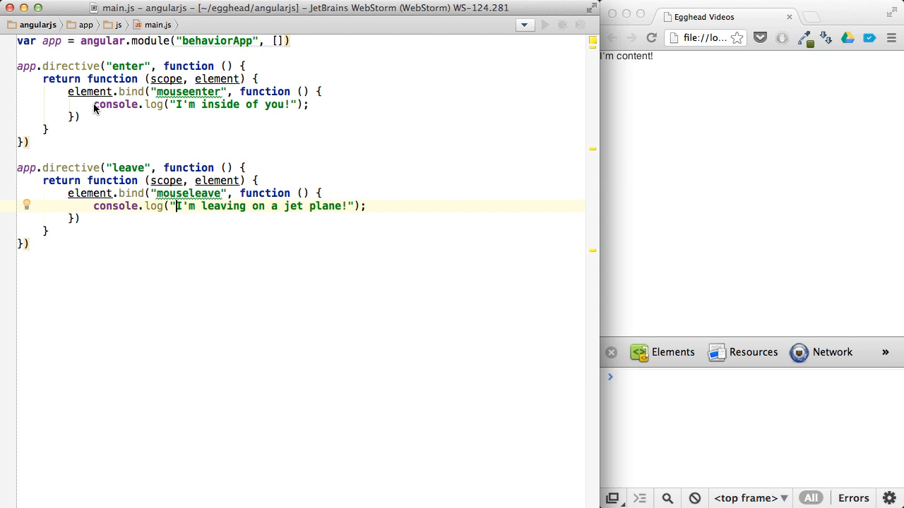
Replace the enter directive's console.log line with element.addClass("panel")
triple_click(197, 104)
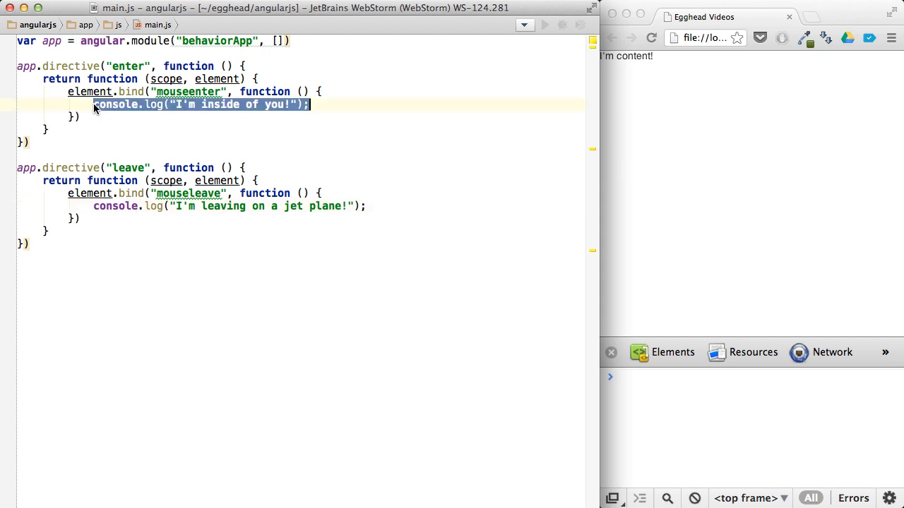
text(element.addClass("a)
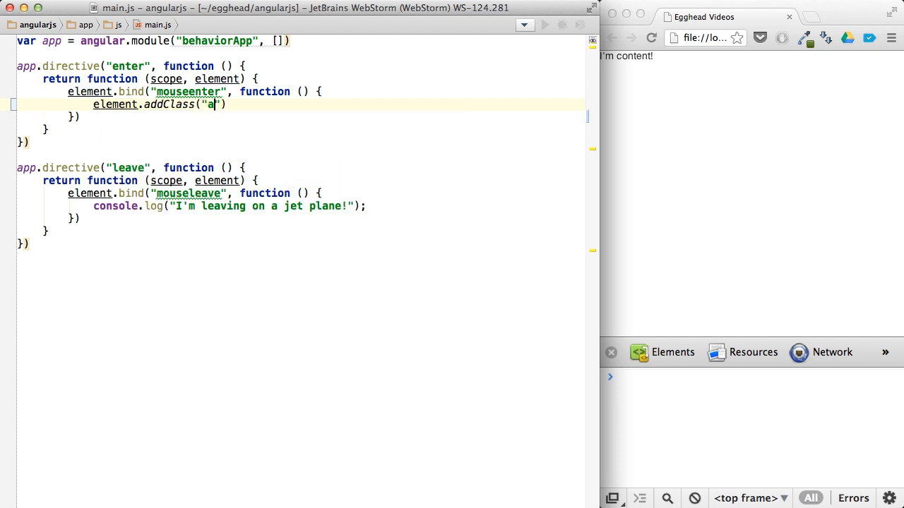
text(p)
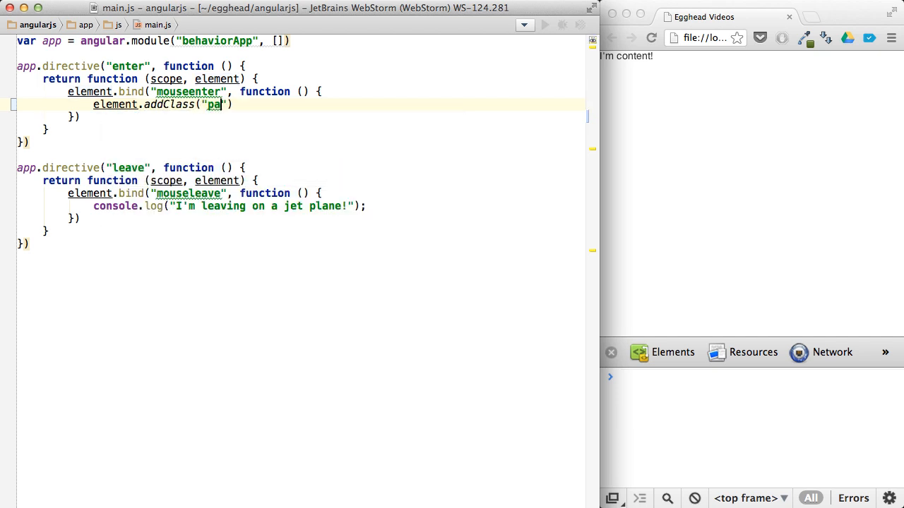
text(nel)
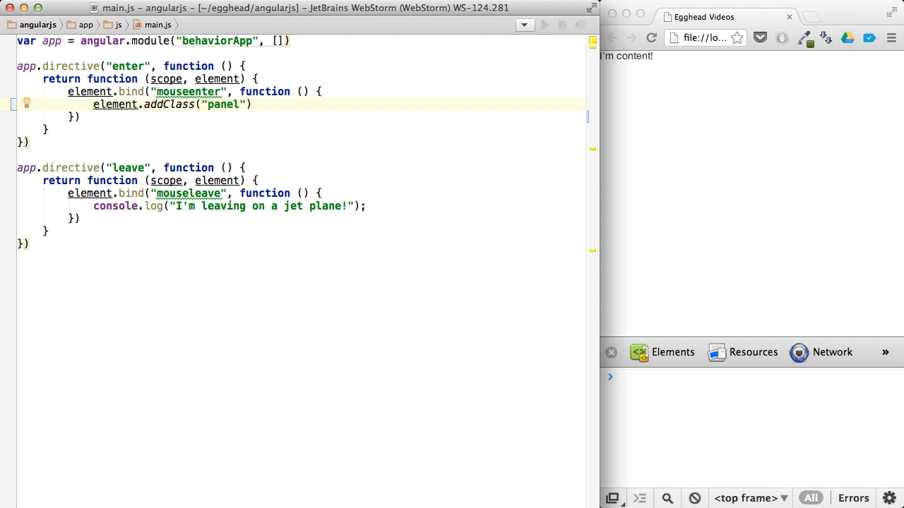
Replace the leave directive's console.log line with element.removeClass("panel") via autocomplete
click(242, 206)
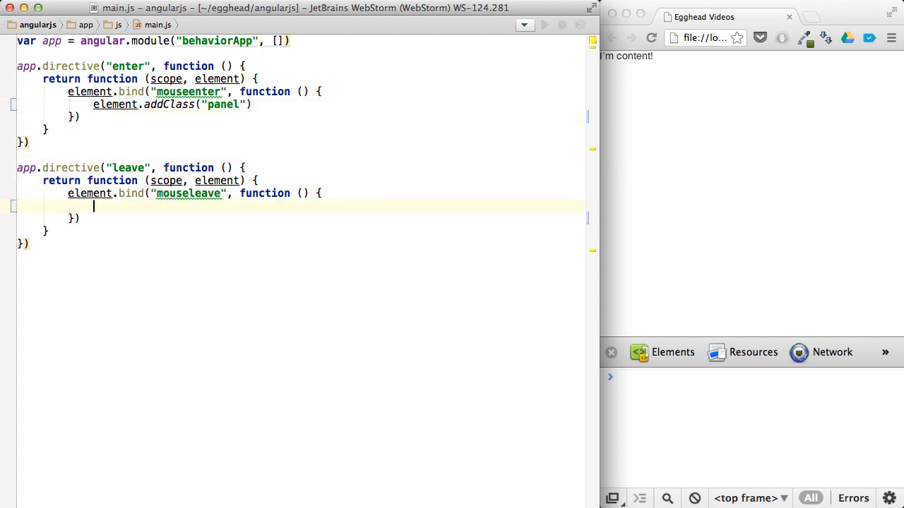
text(element.)
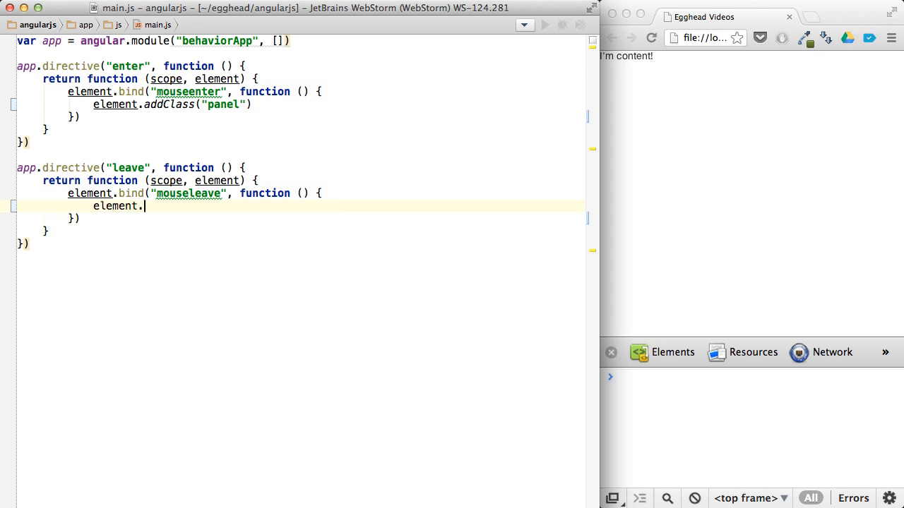
text(add)
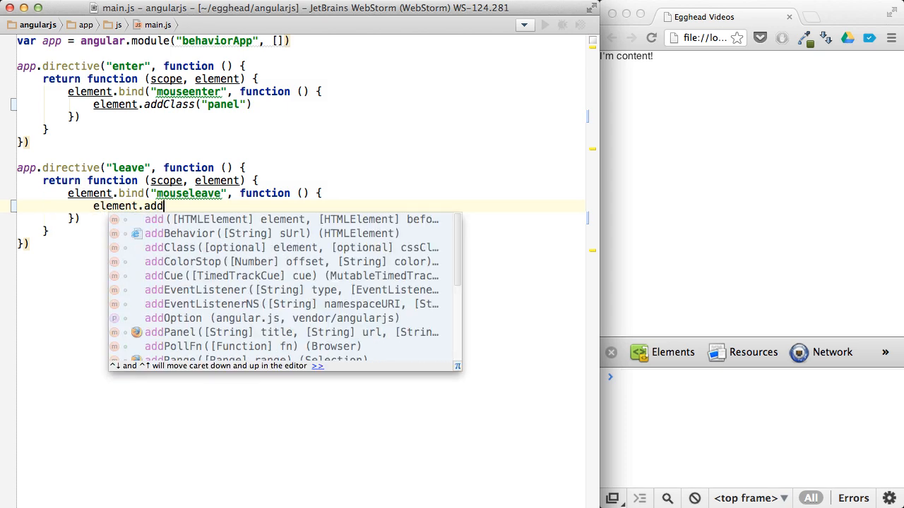
text(removeClass("panel");)
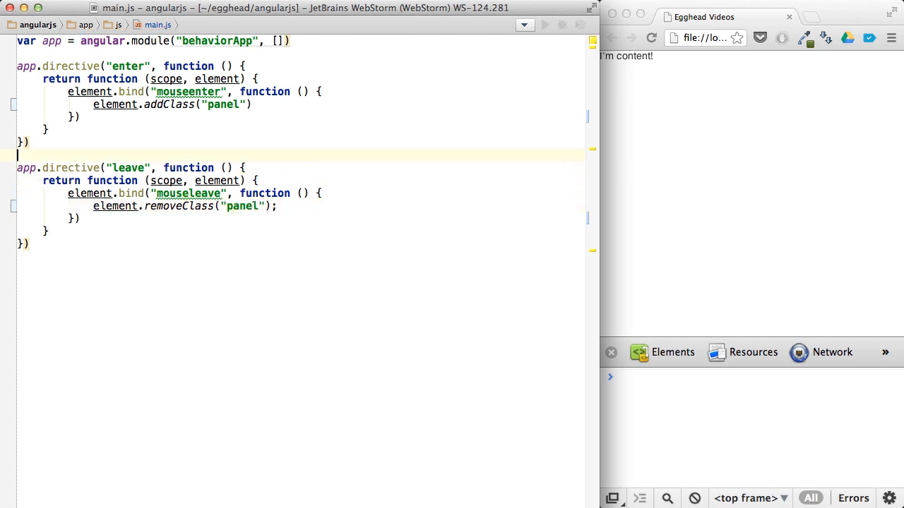
key(ctrl+e)
text(;)
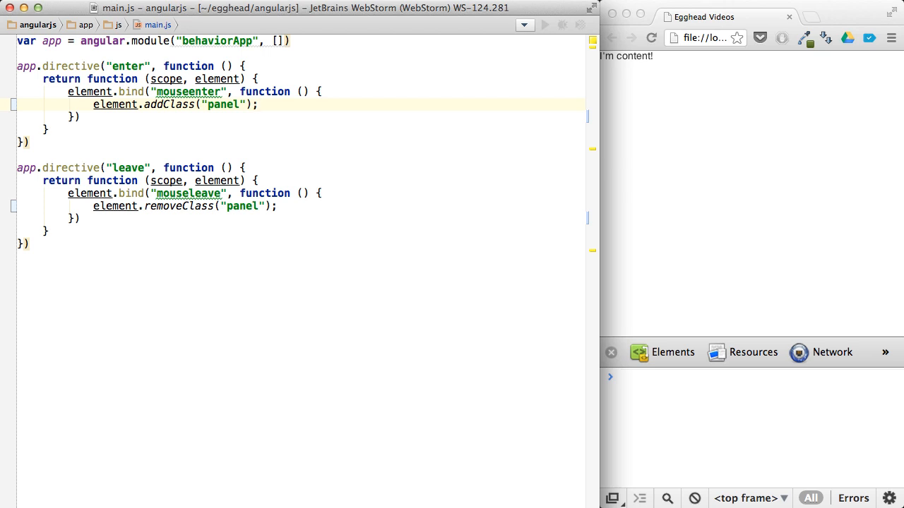
double_click(223, 105)
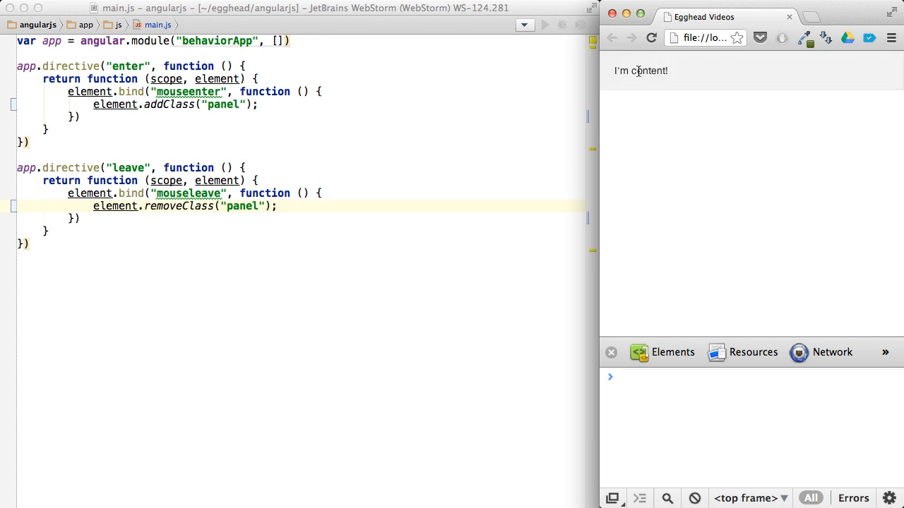
mouse_move(657, 216)
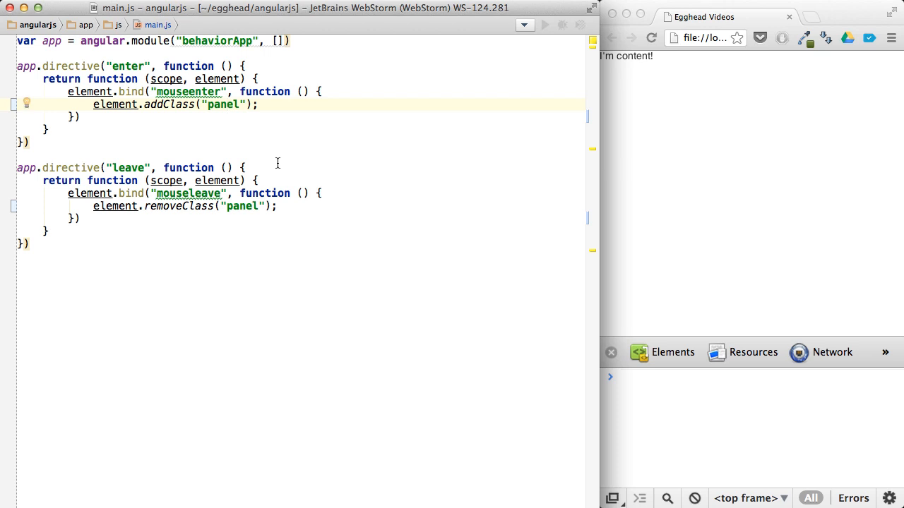
In index.html, add = after the enter attribute to give it a value
double_click(223, 104)
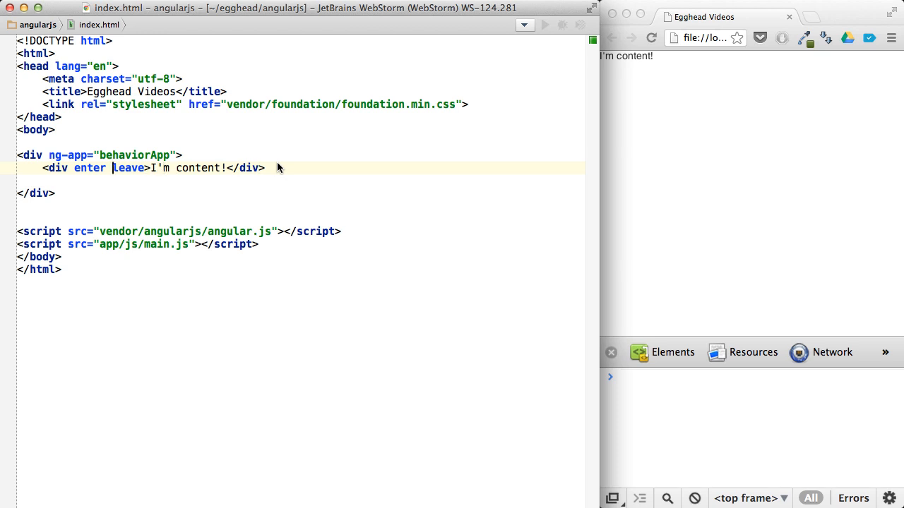
text(=)
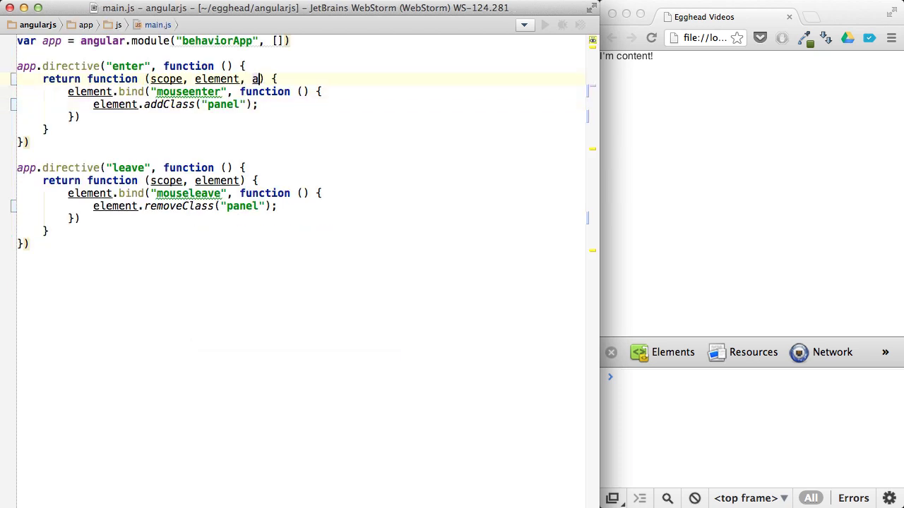
Add attrs to the enter directive's parameters and use attrs.enter in addClass
text(ttrs)
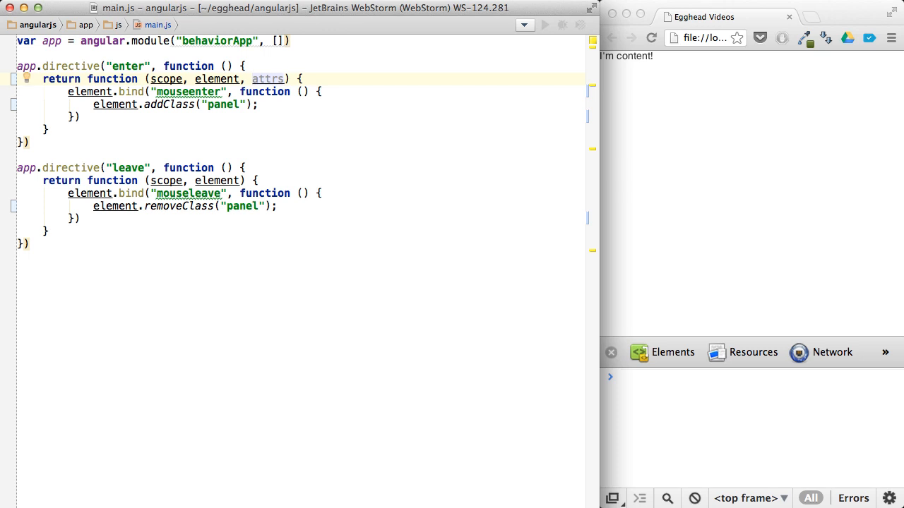
key(Backspace)
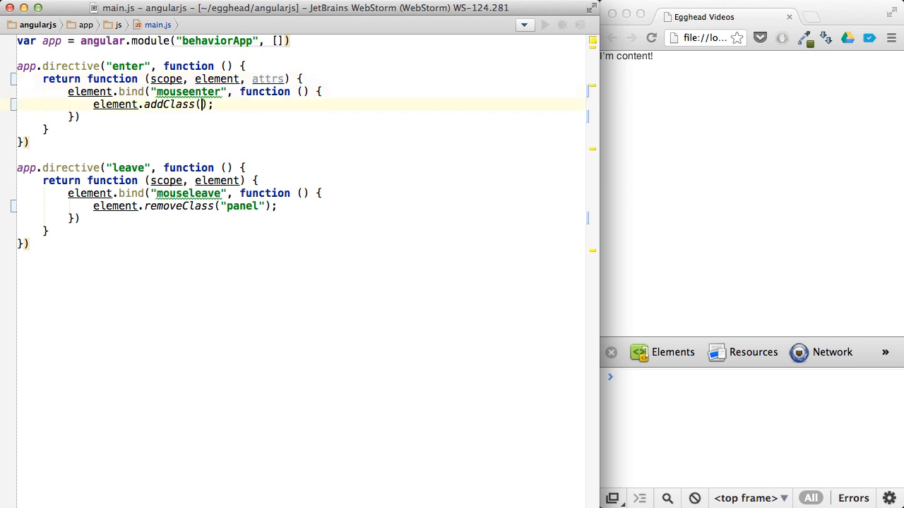
text(attrs.)
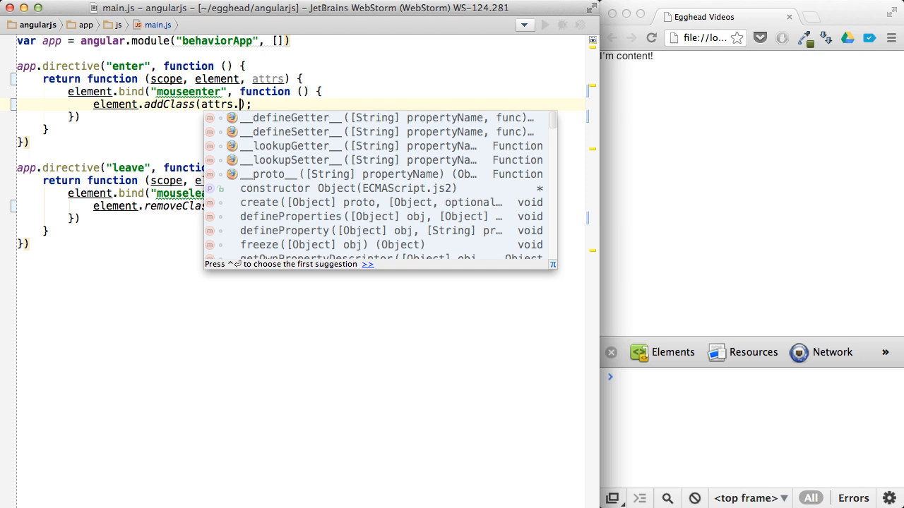
text(enter)
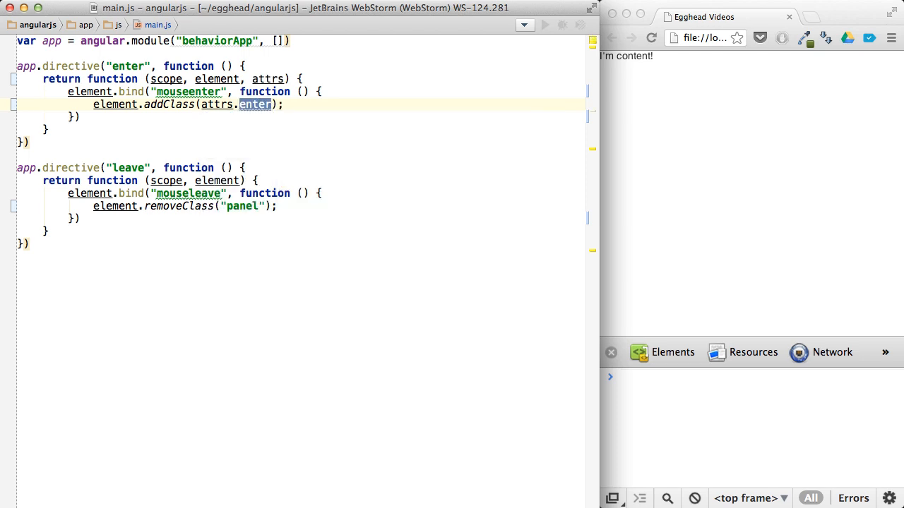
click(99, 25)
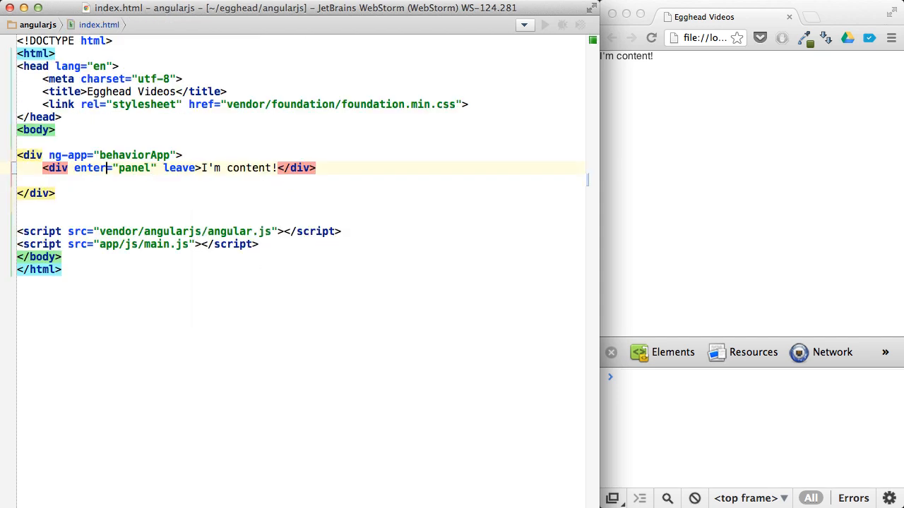
Check the enter attribute in index.html, then replace "panel" in removeClass with attrs
double_click(133, 168)
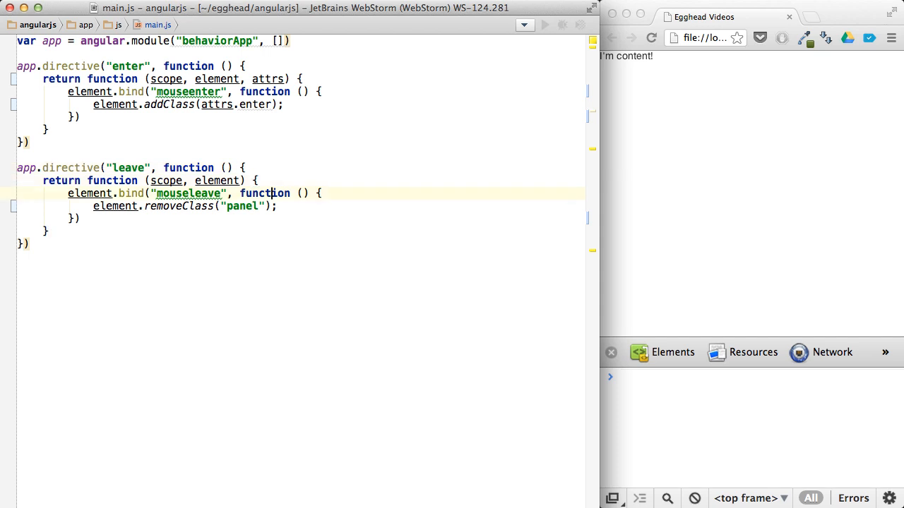
double_click(242, 206)
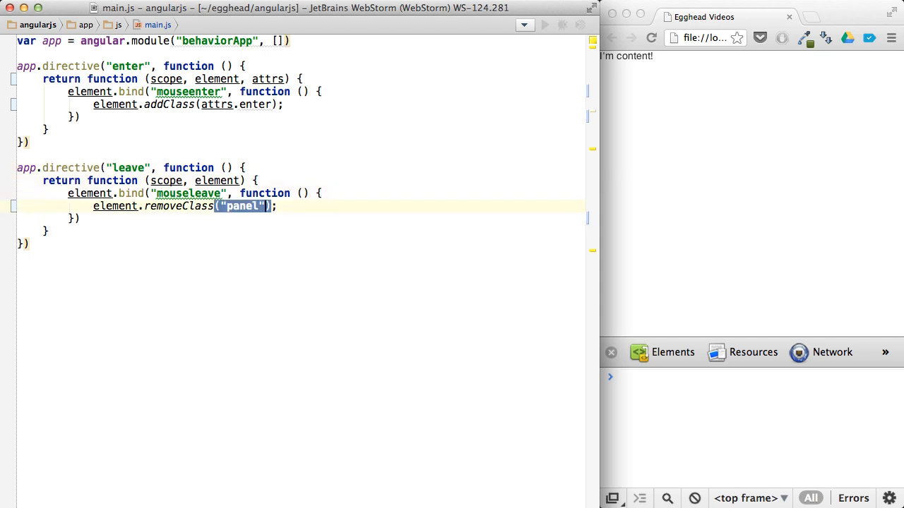
key(Delete)
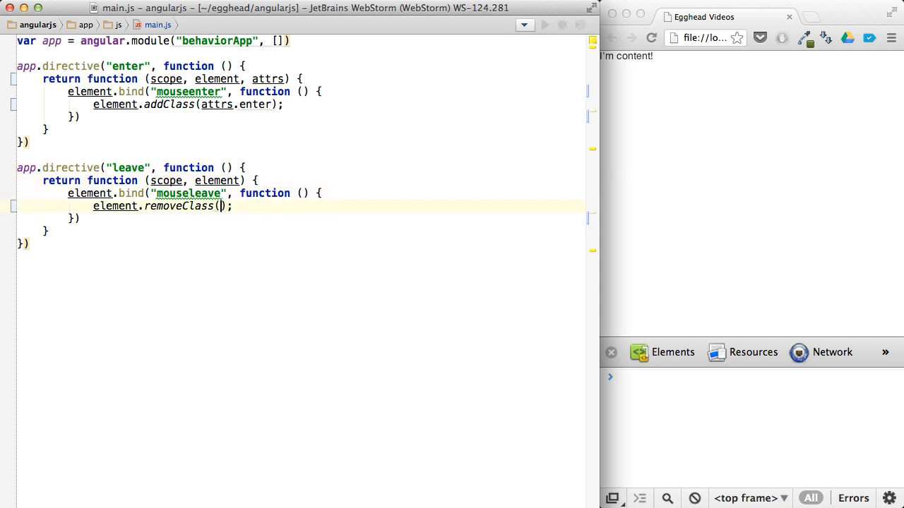
text(attrs.enter)
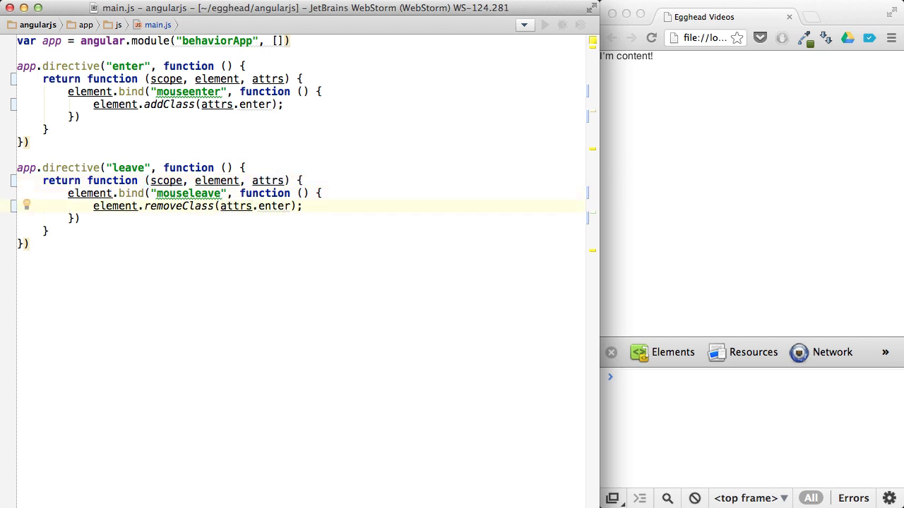
mouse_move(648, 212)
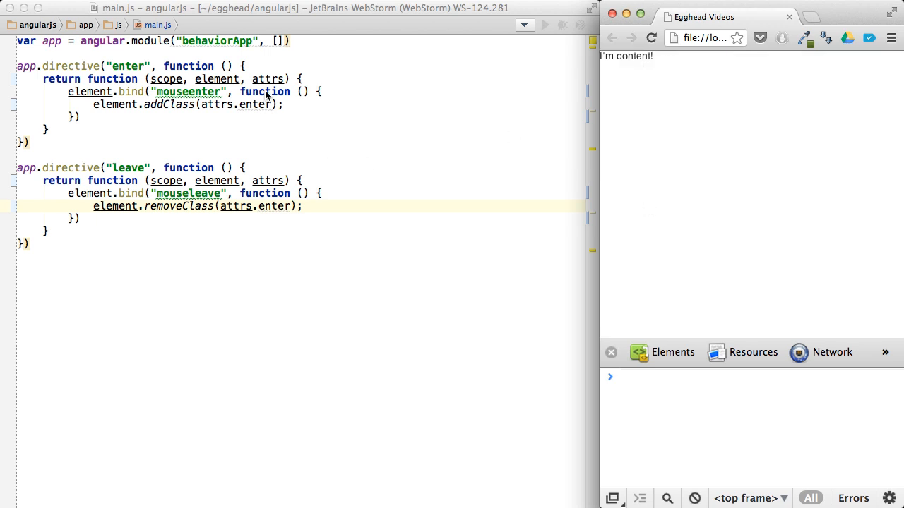
key(backspace)
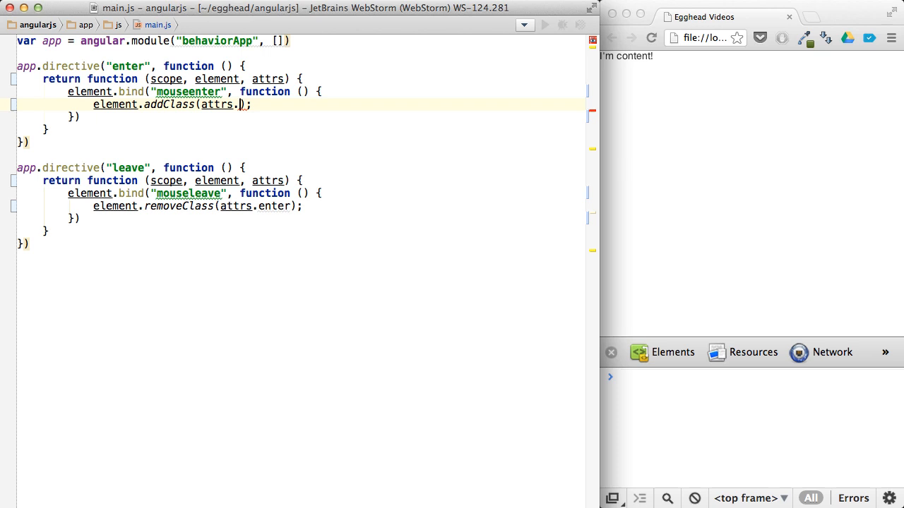
key(Backspace)
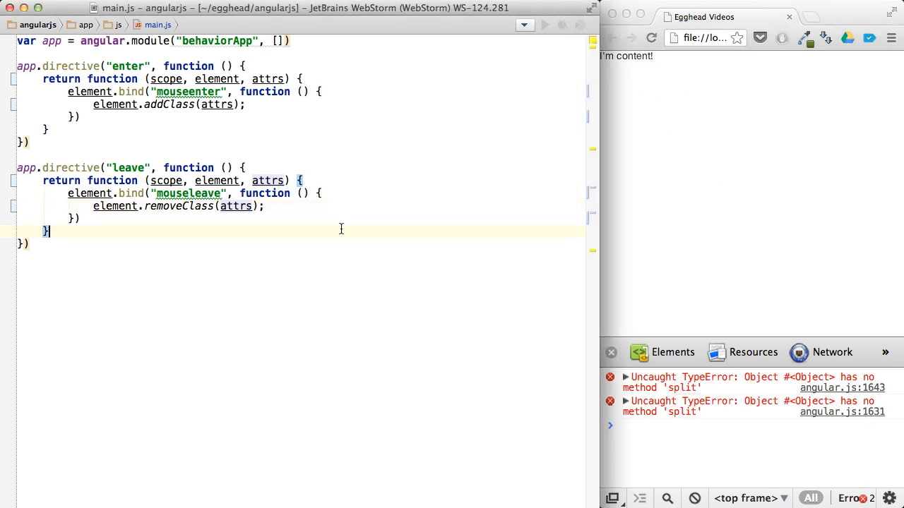
text(.enter)
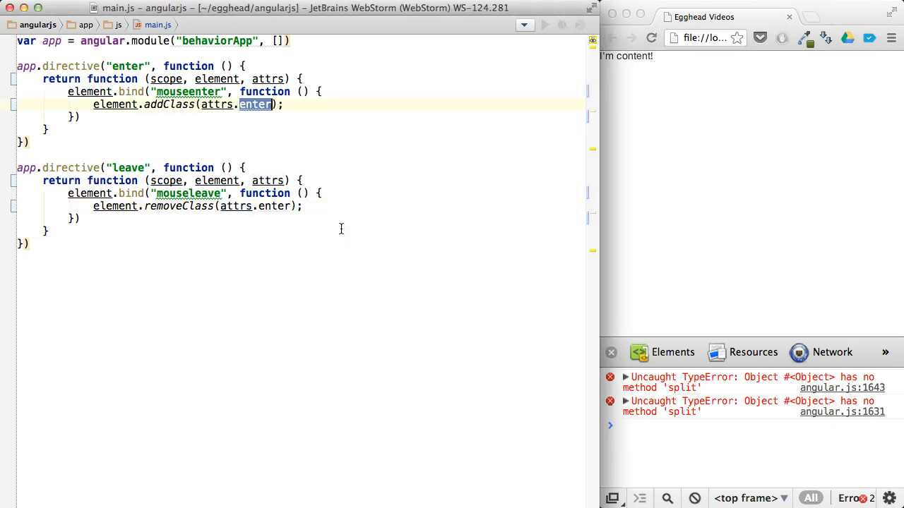
click(610, 352)
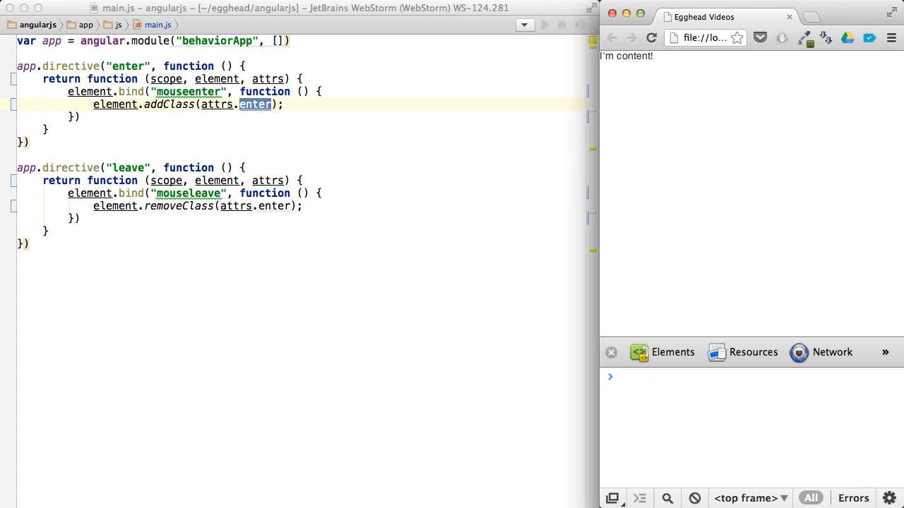
mouse_move(644, 69)
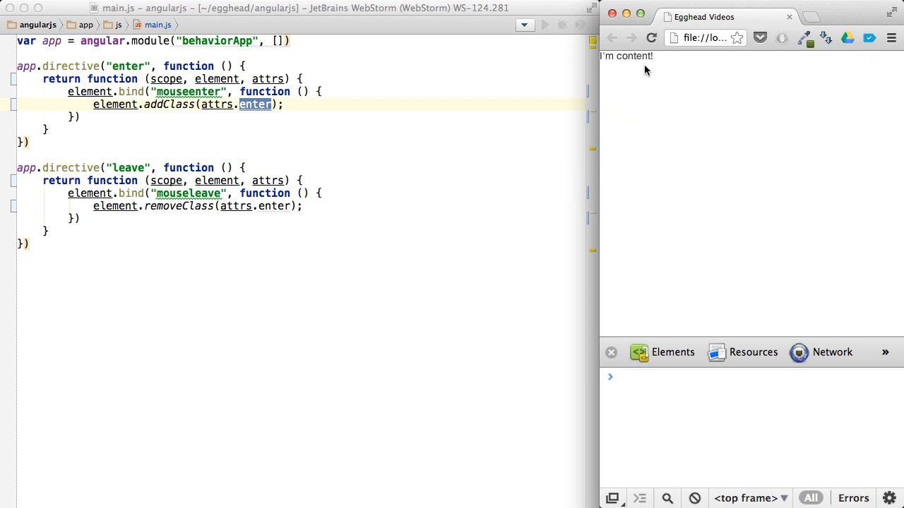
mouse_move(652, 93)
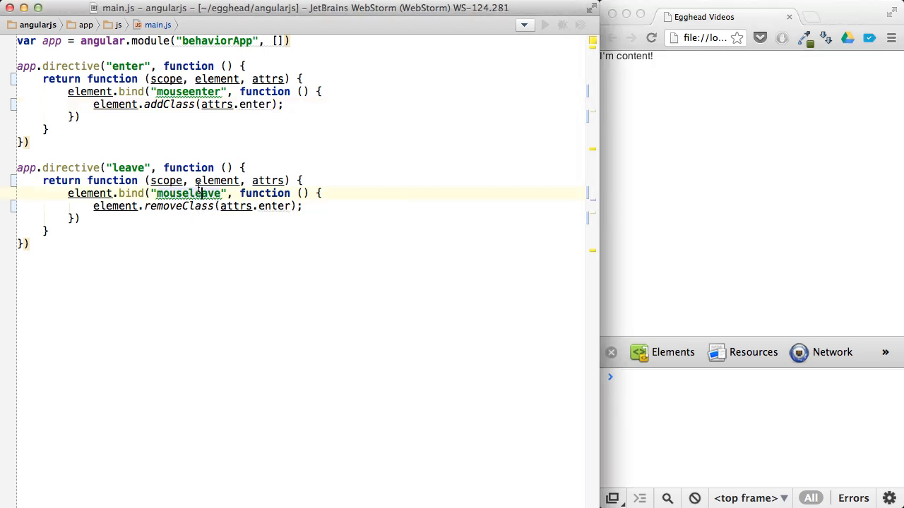
Test hovering in Chrome, then highlight the enter attribute's "panel" value in index.html
drag(162, 167, 29, 243)
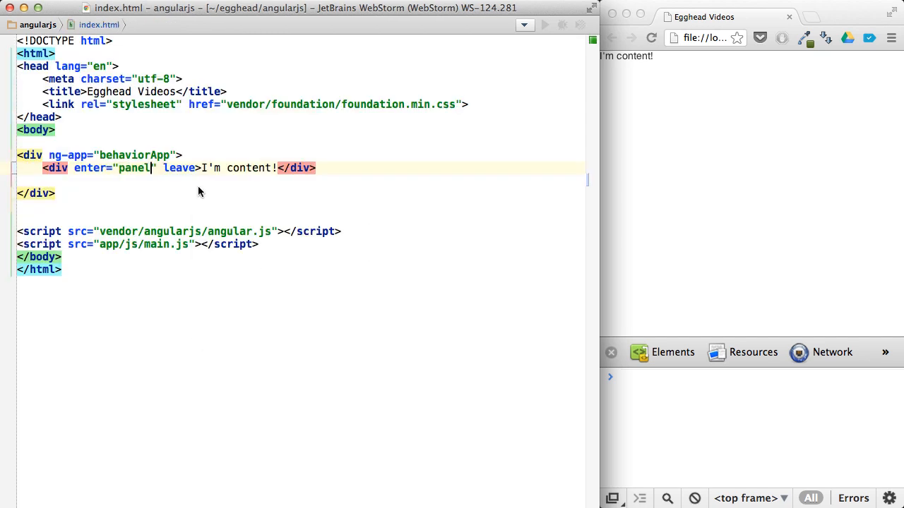
double_click(133, 168)
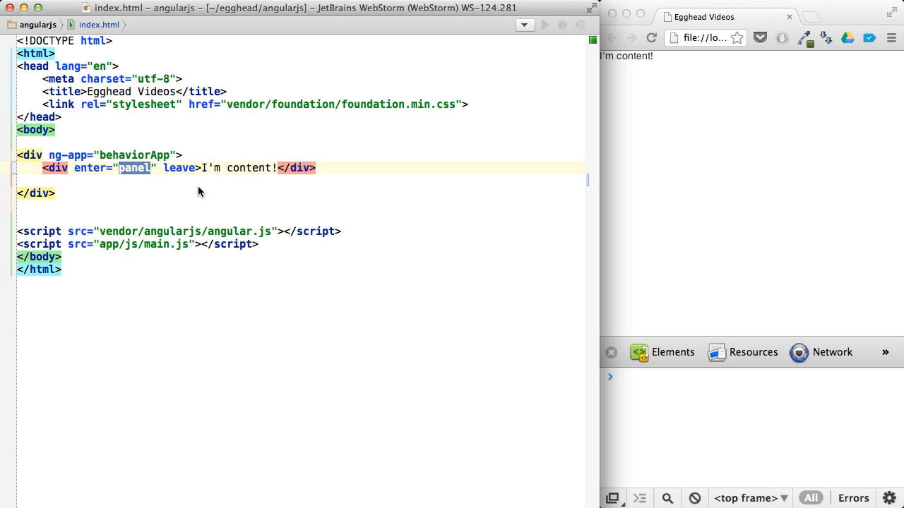